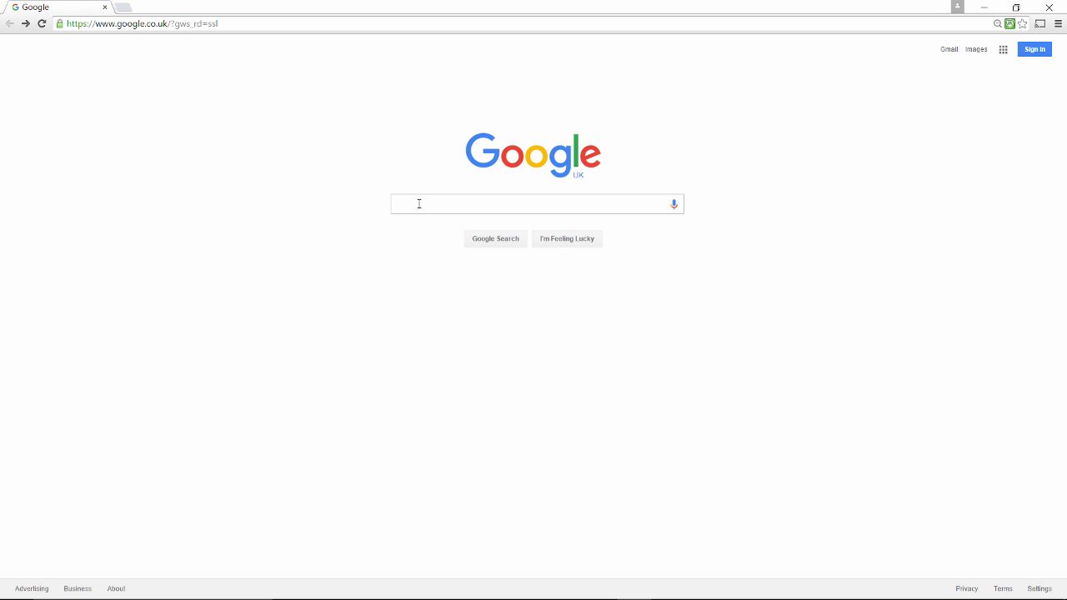
- Search for Graphviz, then download and open graphviz-2.38.zip from the Windows downloads page
text(graphviz)
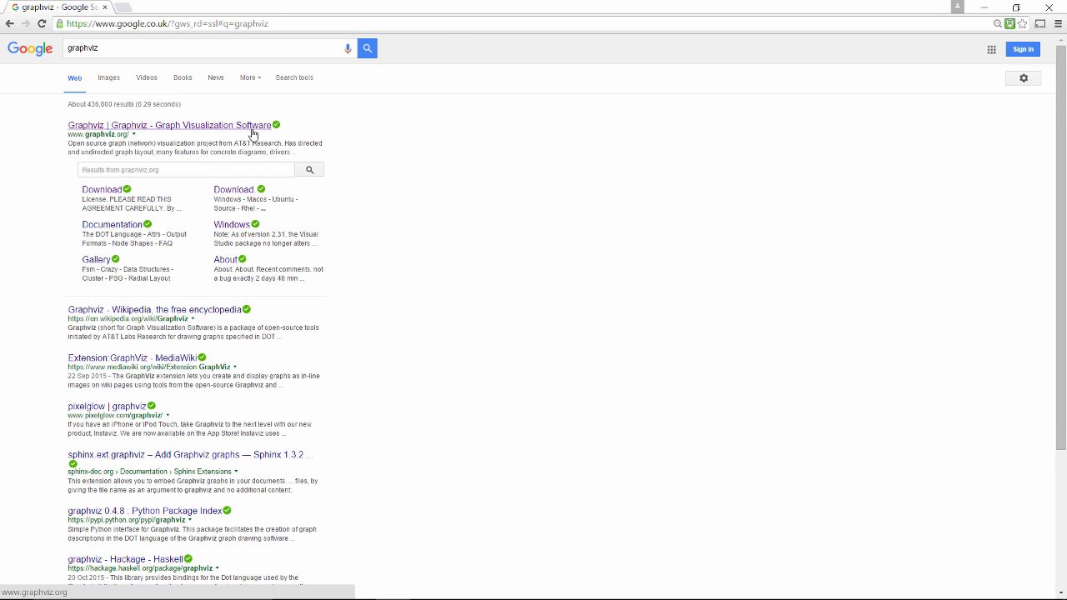
click(169, 124)
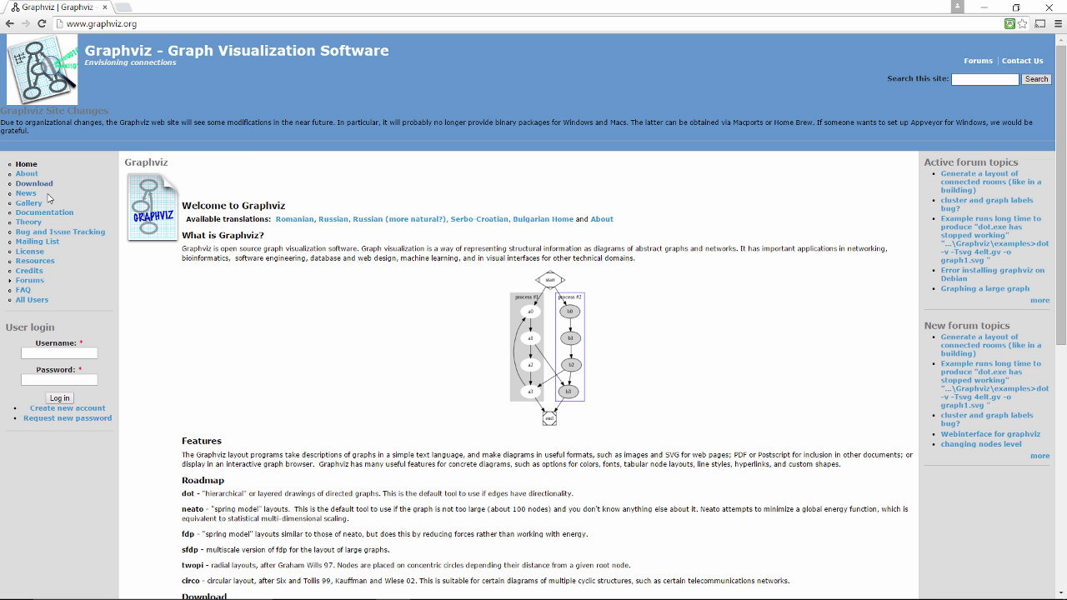
click(33, 182)
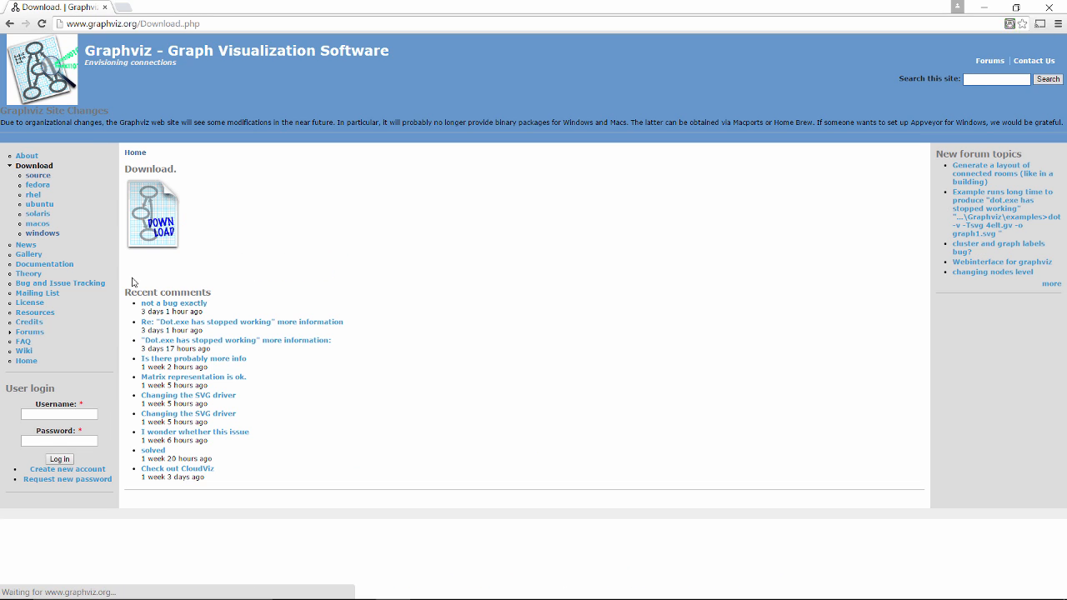
mouse_move(107, 205)
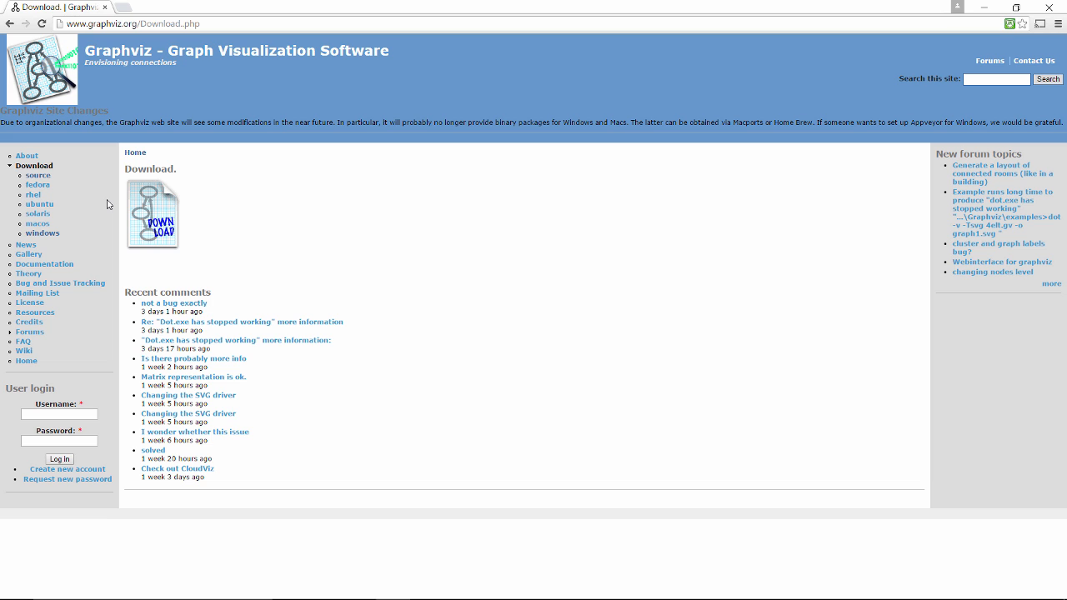
mouse_move(42, 233)
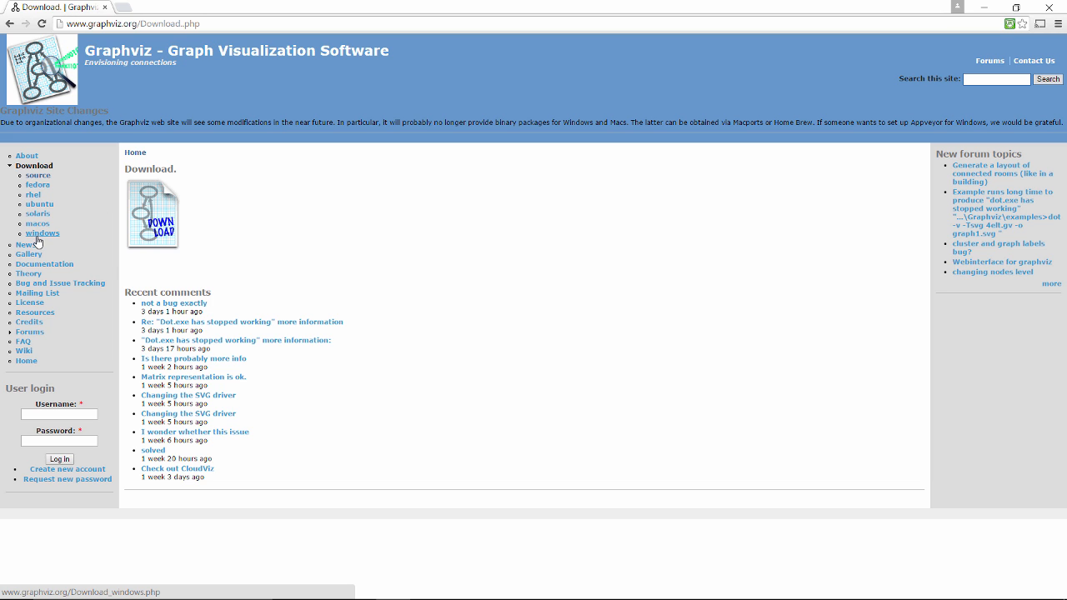
click(43, 233)
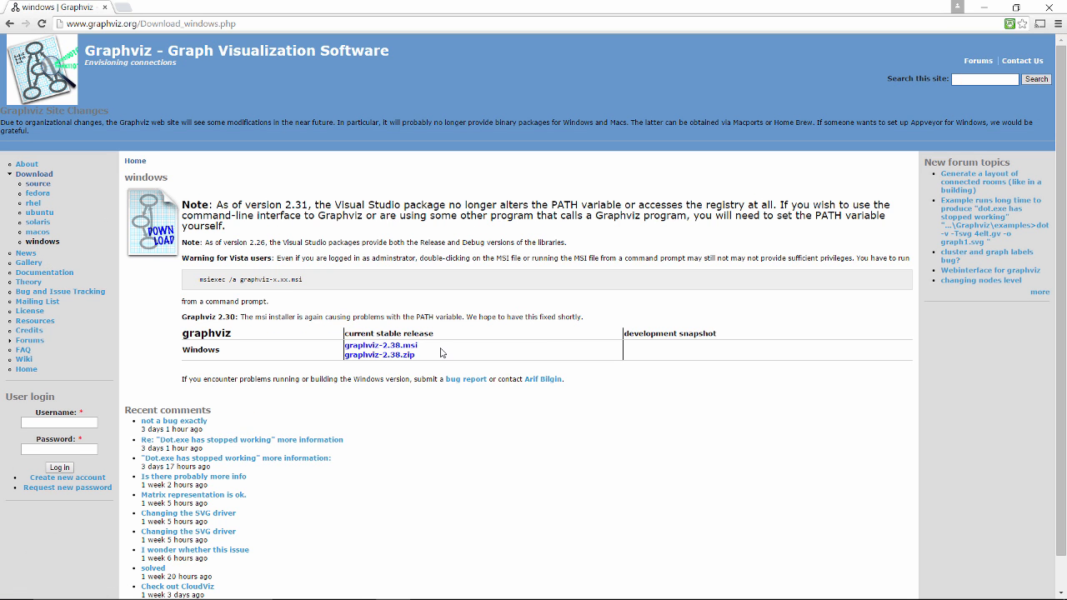
click(378, 354)
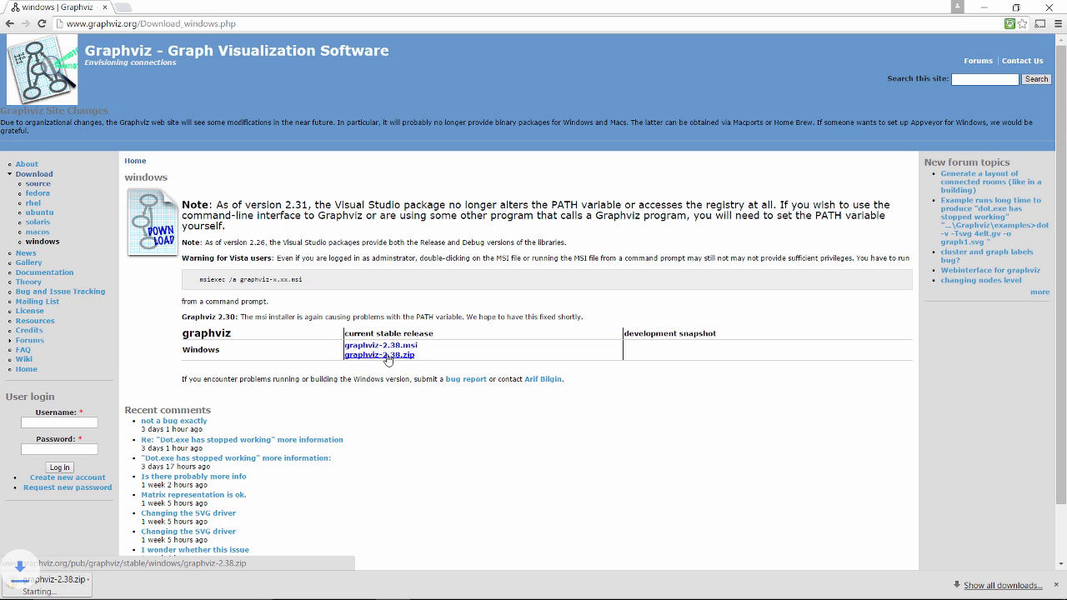
click(379, 356)
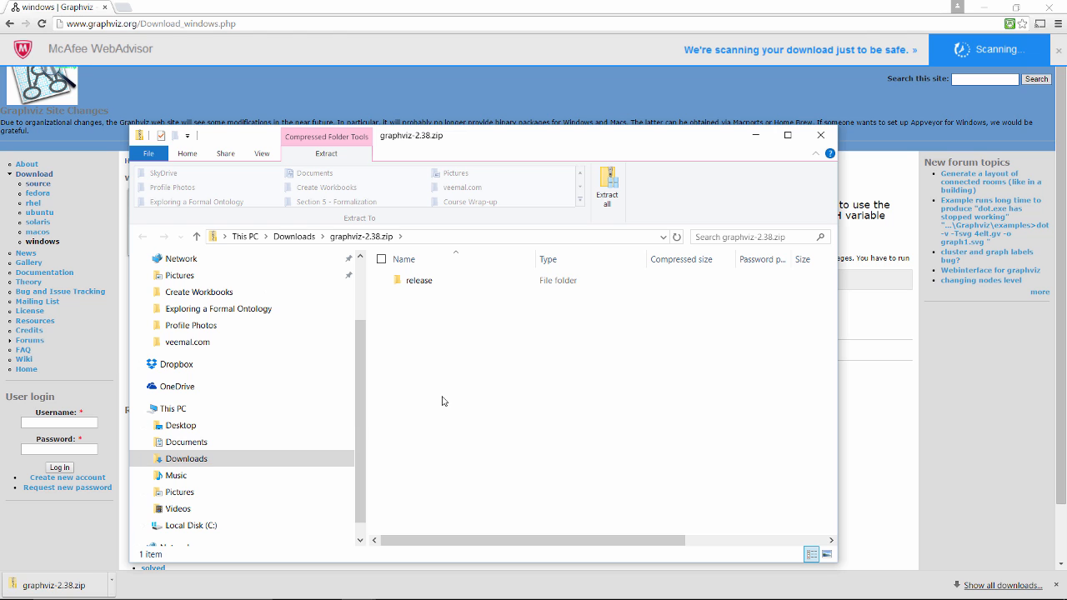
- Extract the zip into Protege-5.0.0-beta-17\plugins and rename the release folder 'GraphViz'
click(609, 190)
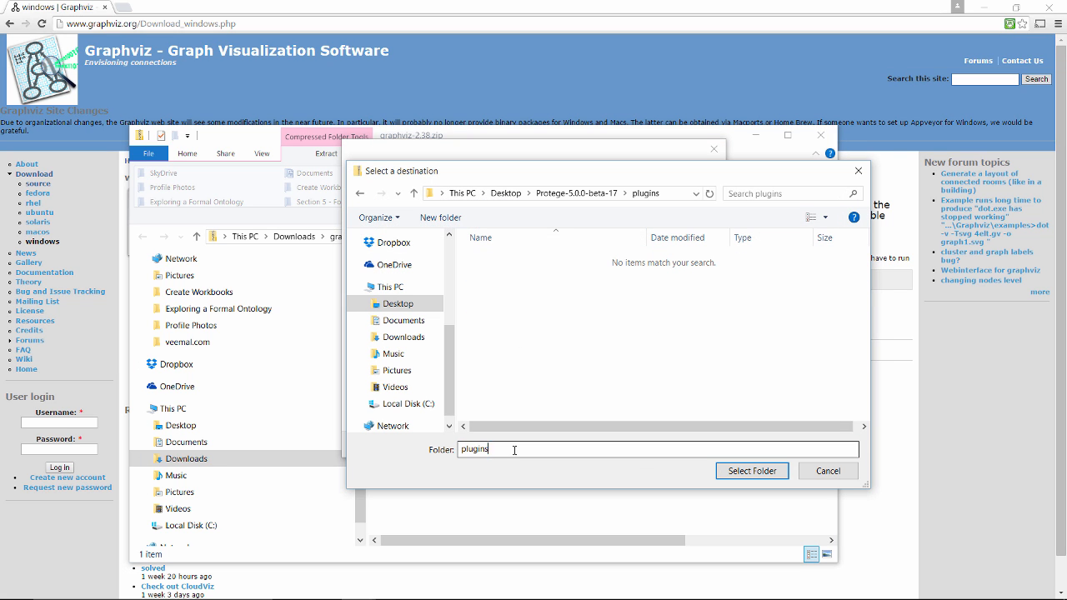
click(752, 471)
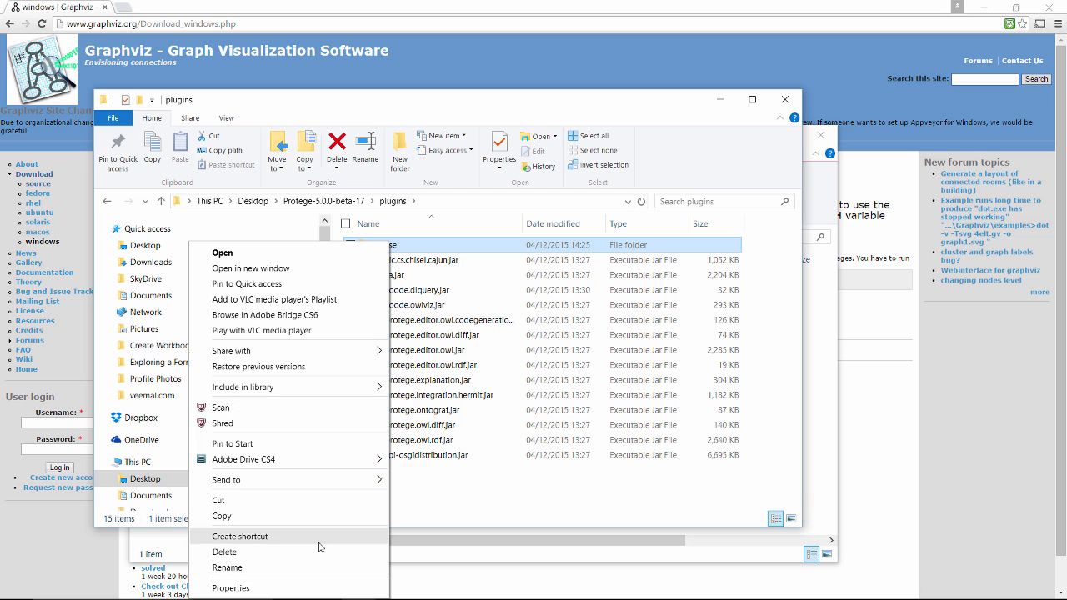
click(227, 568)
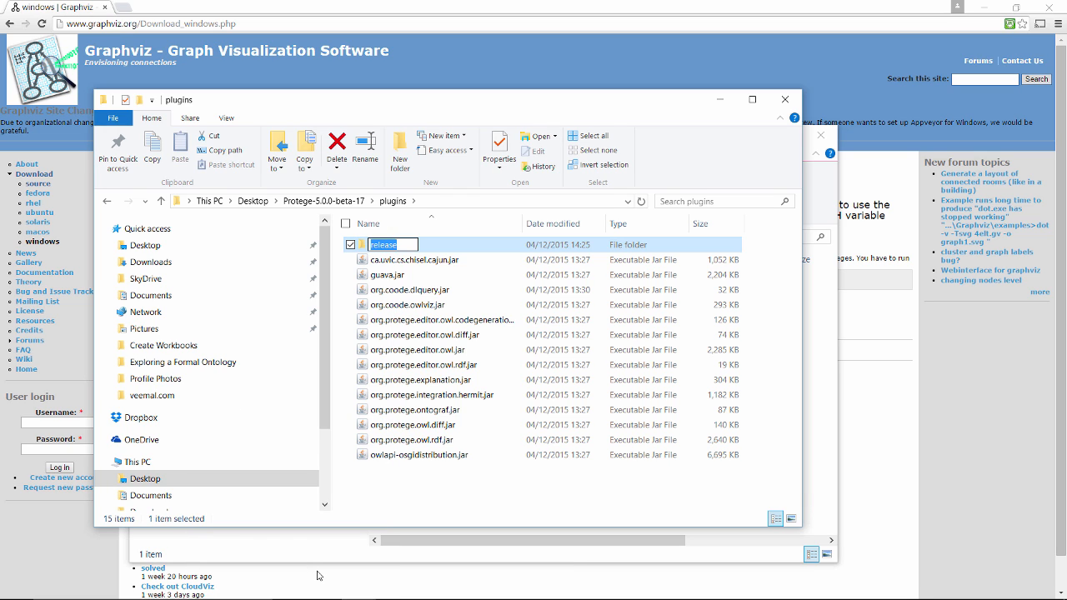
text(GraphViz)
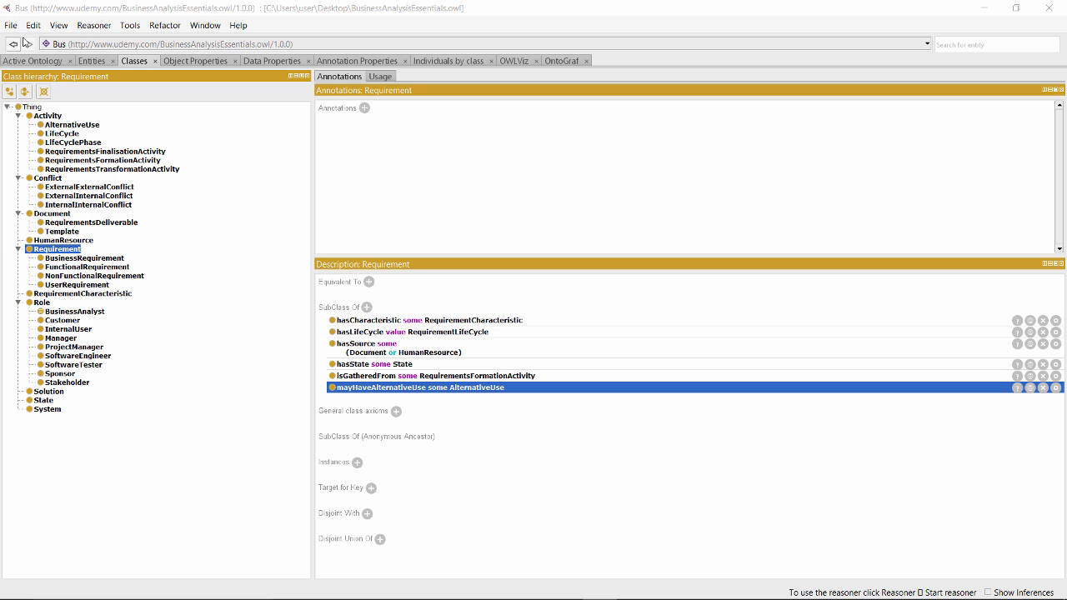
- Open Protégé's Preferences from the File menu
click(10, 25)
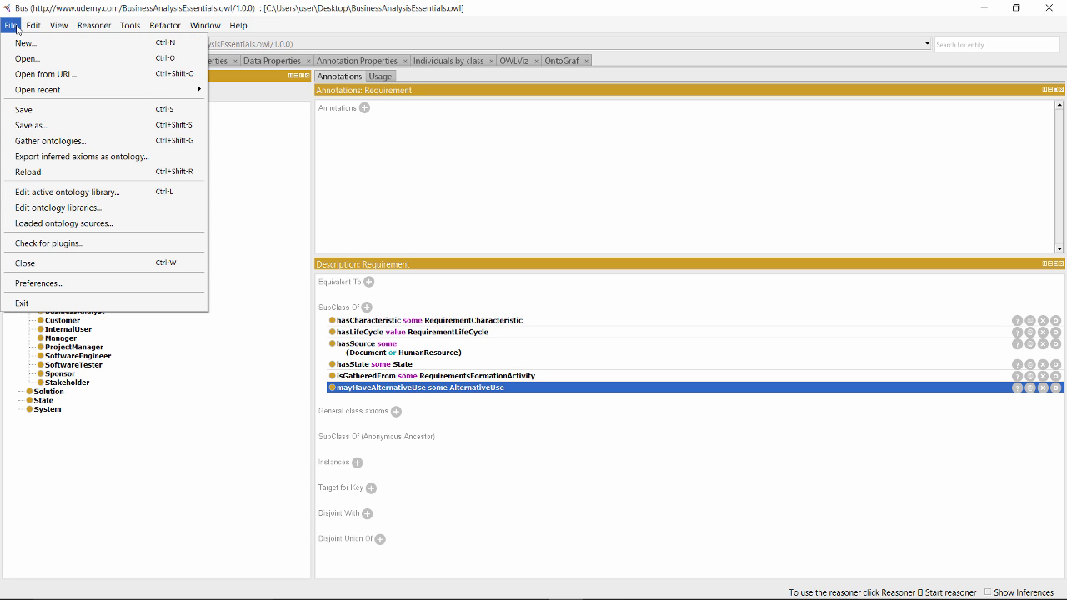
click(37, 283)
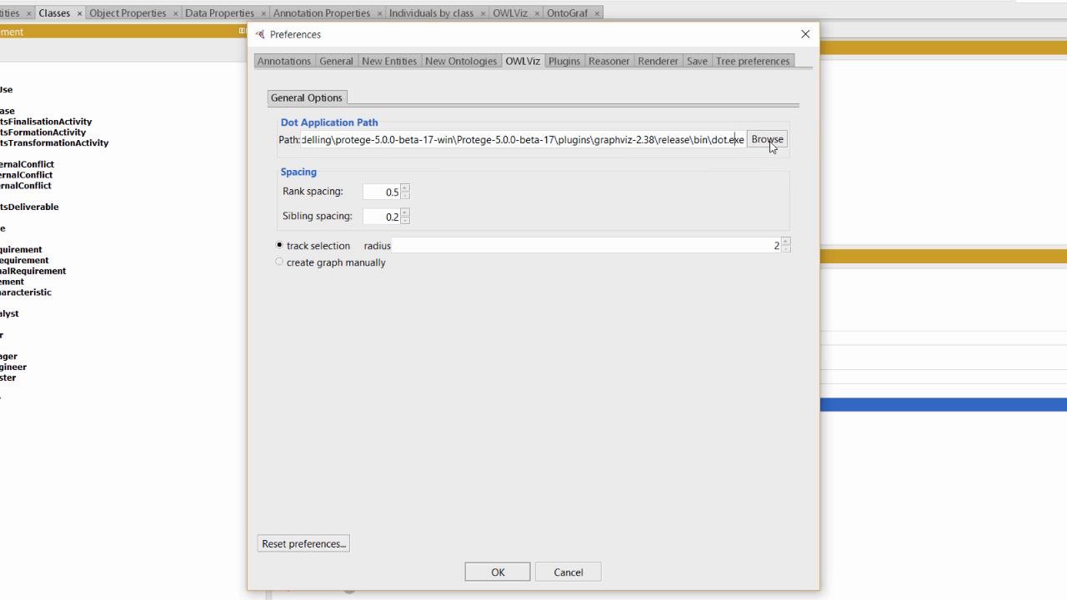
- Set the OWLViz dot application to plugins\Graphviz\bin\dot.exe and close preferences
click(766, 140)
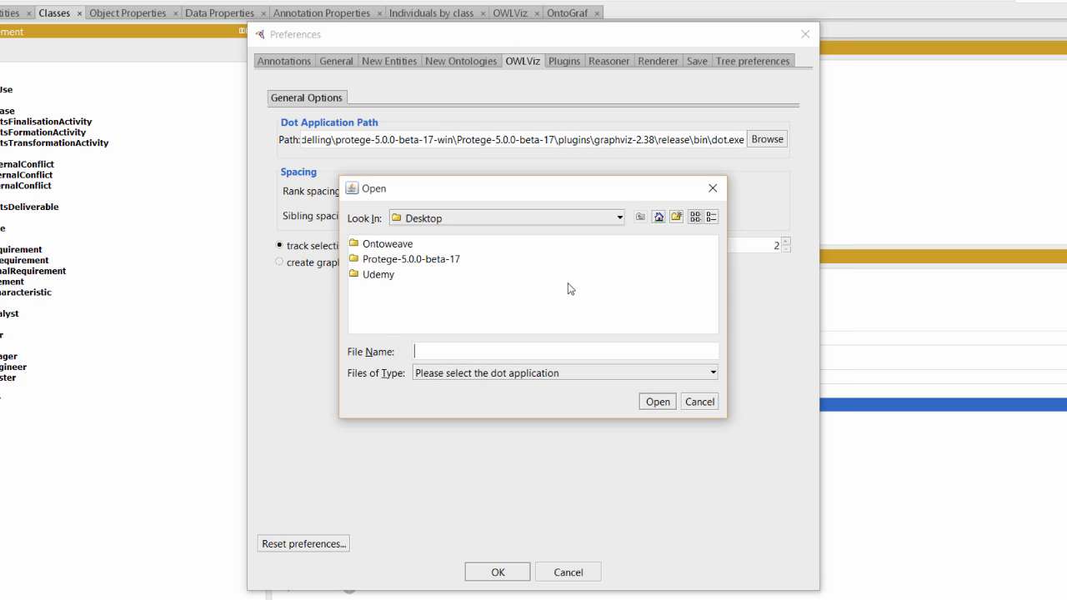
mouse_move(569, 289)
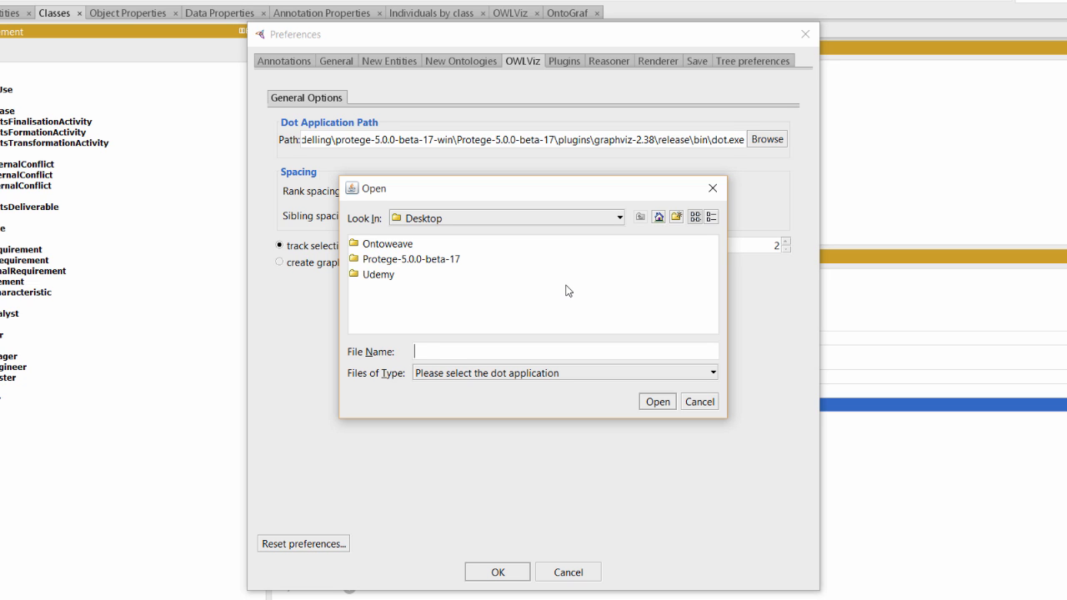
double_click(411, 259)
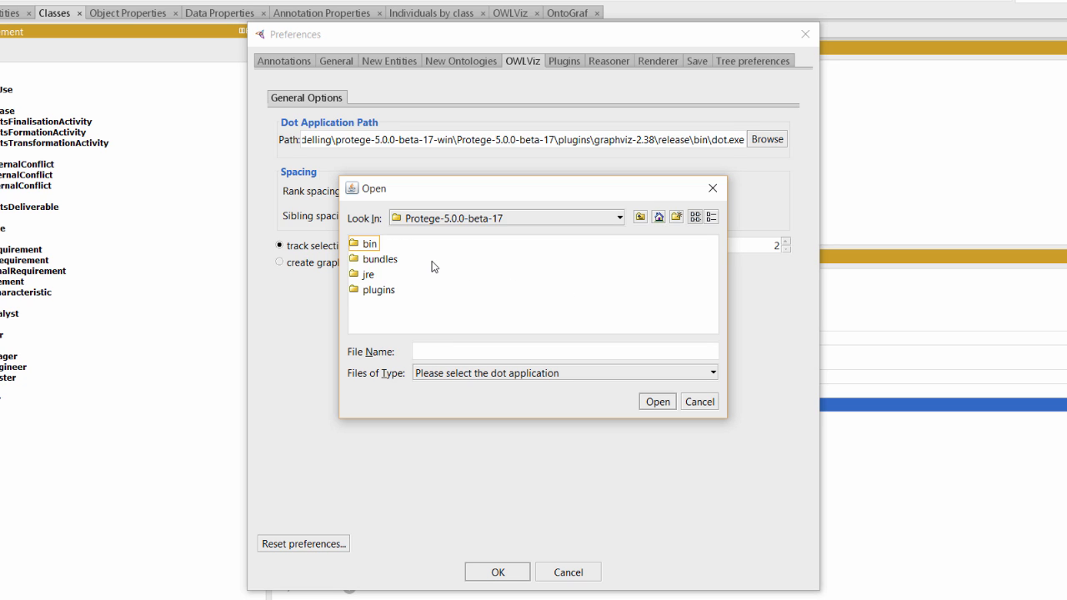
double_click(378, 289)
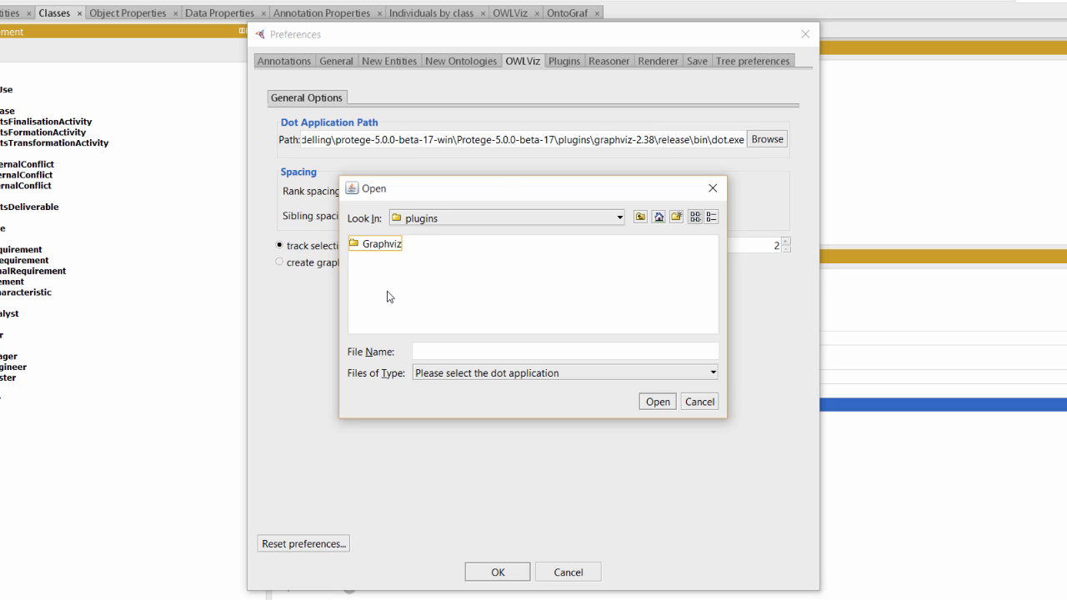
double_click(381, 243)
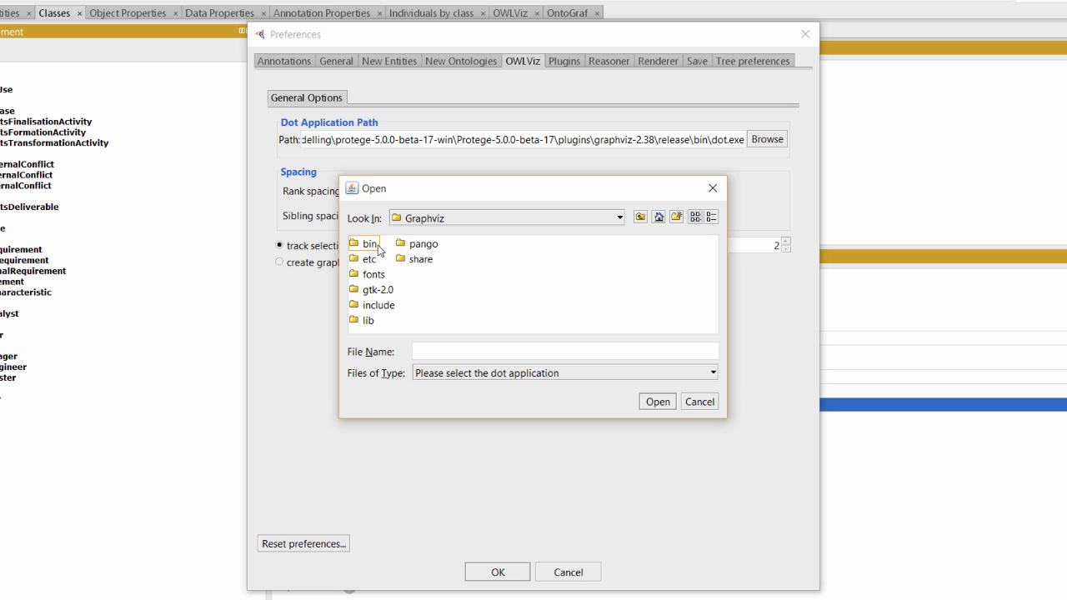
double_click(370, 244)
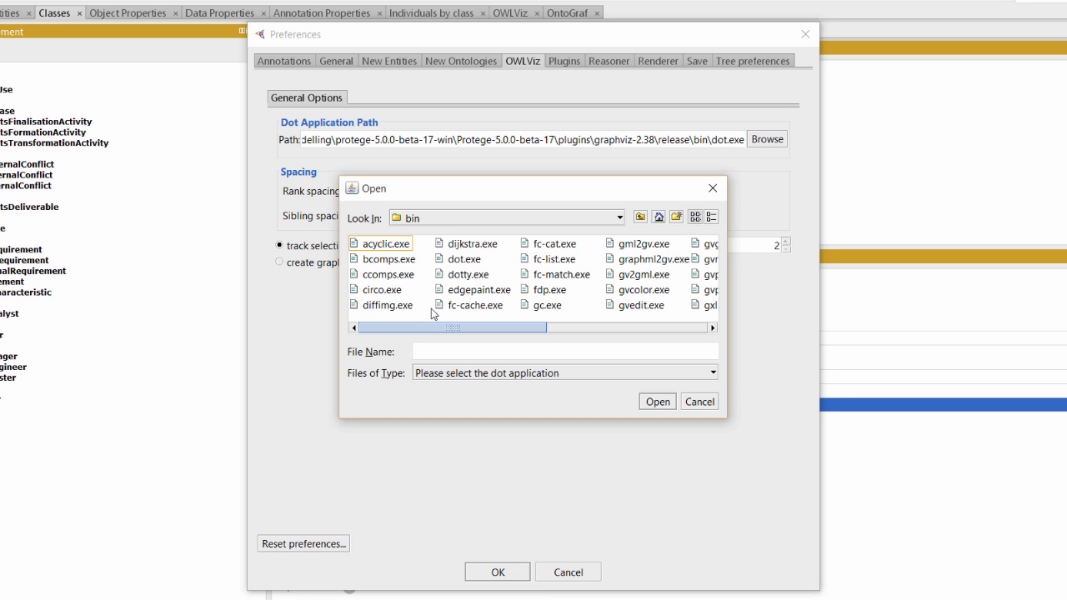
click(465, 258)
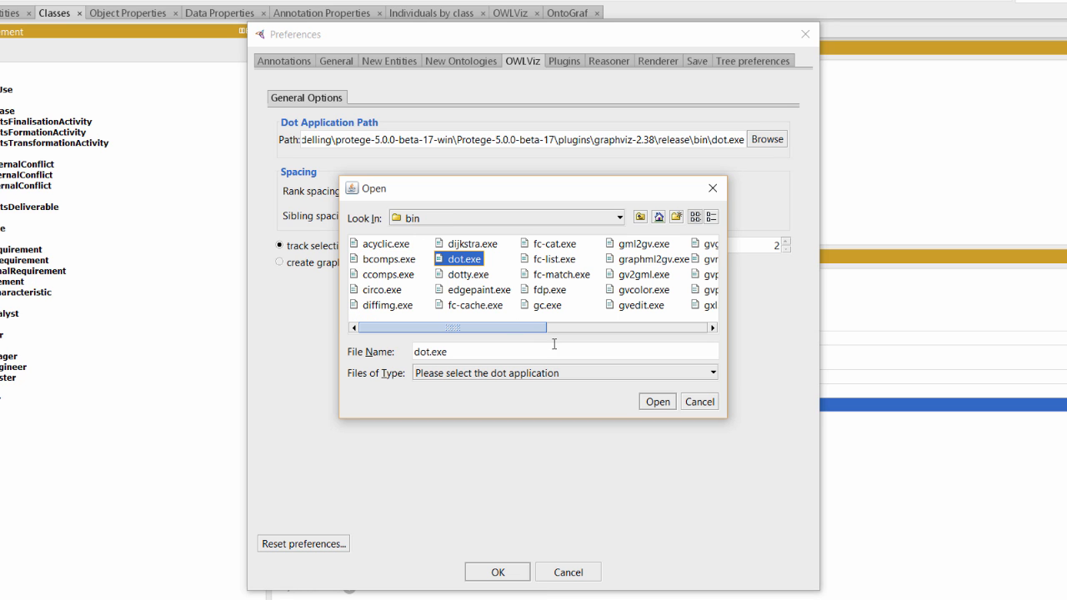
click(657, 401)
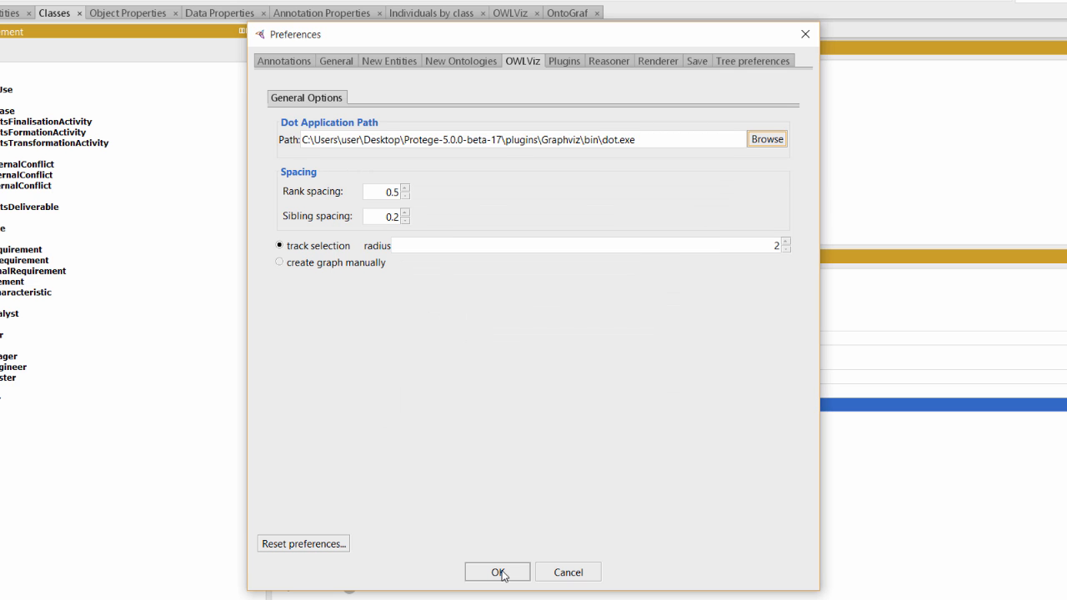
click(496, 572)
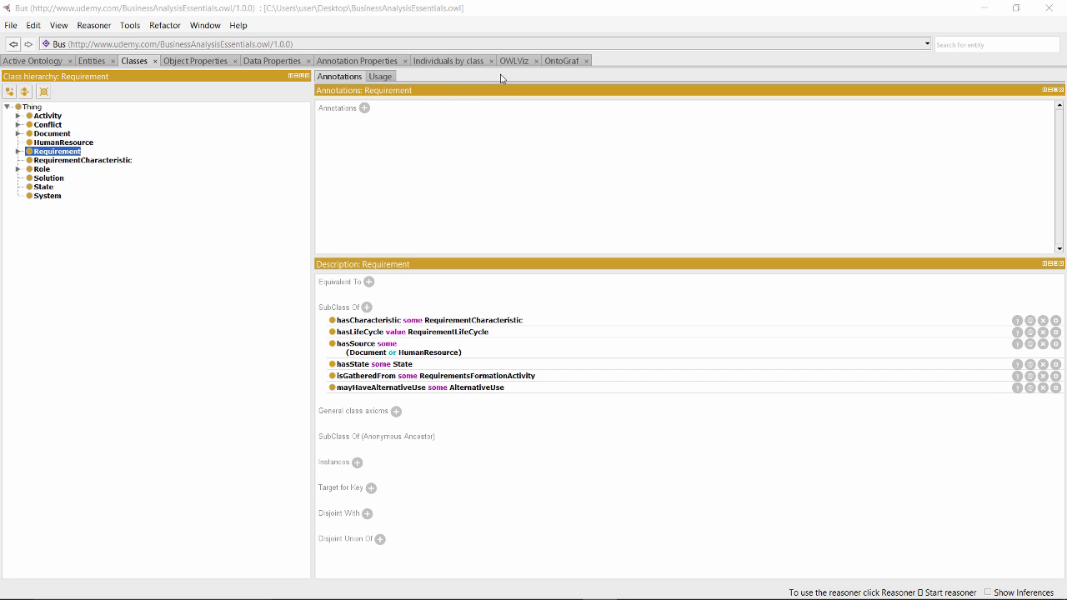
mouse_move(563, 69)
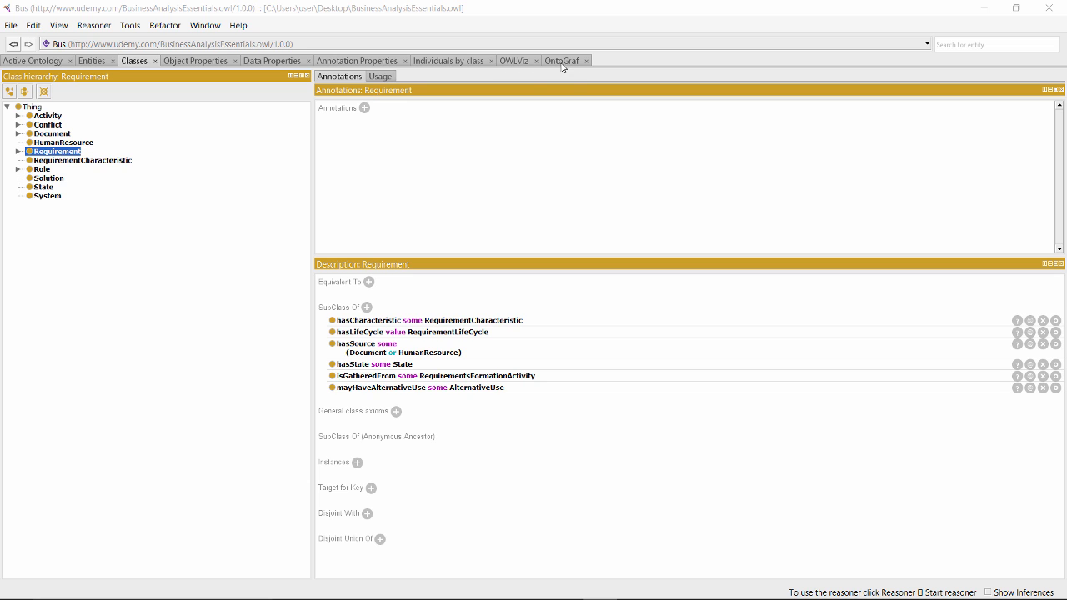
mouse_move(574, 67)
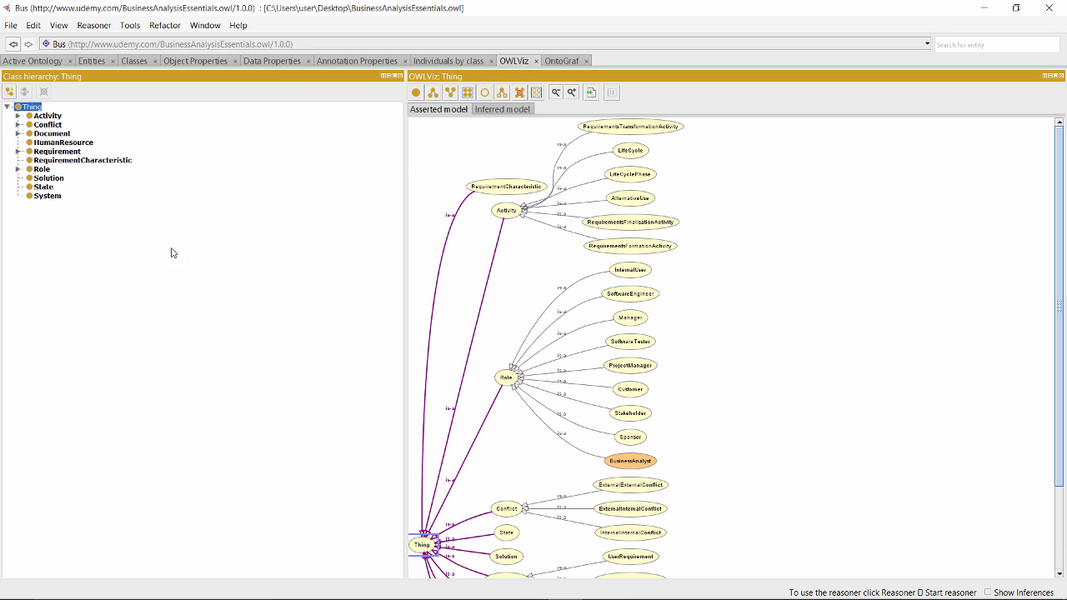
mouse_move(791, 379)
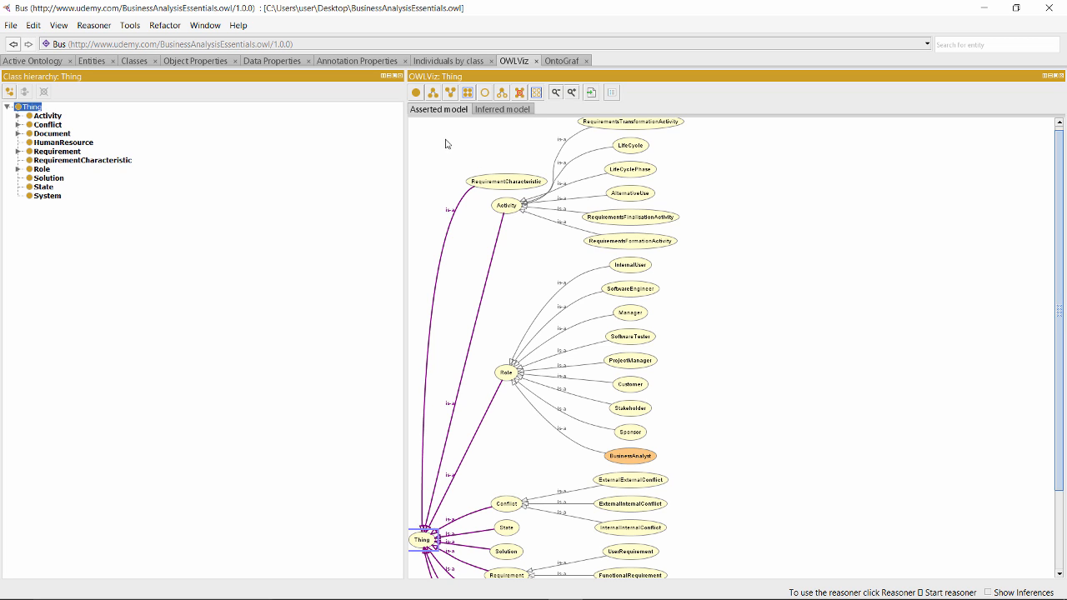
mouse_move(448, 115)
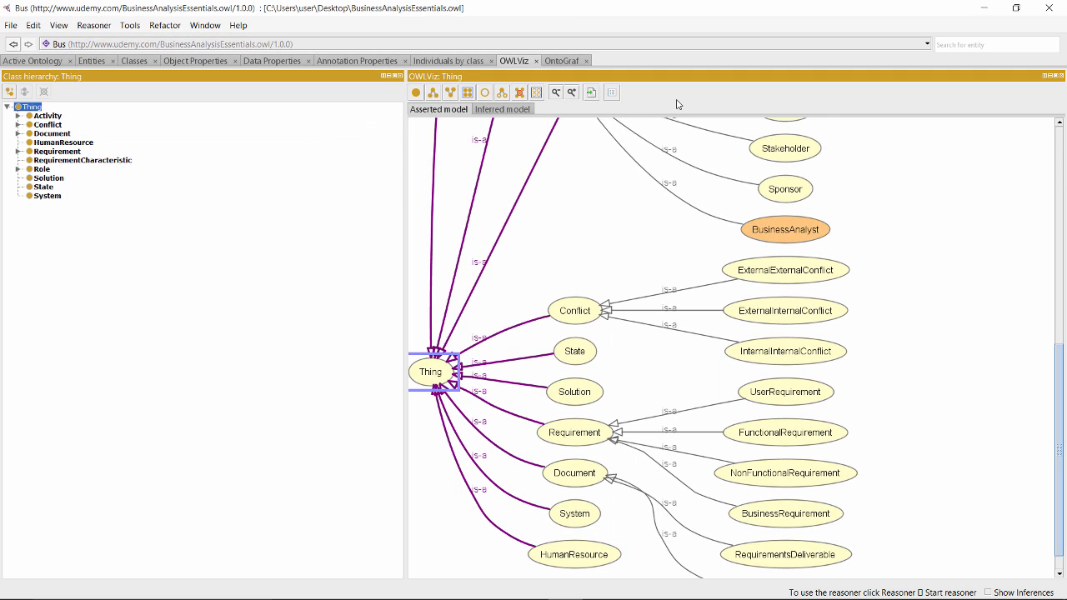
- Switch from the OWLViz graph to the OntoGraf view
click(562, 60)
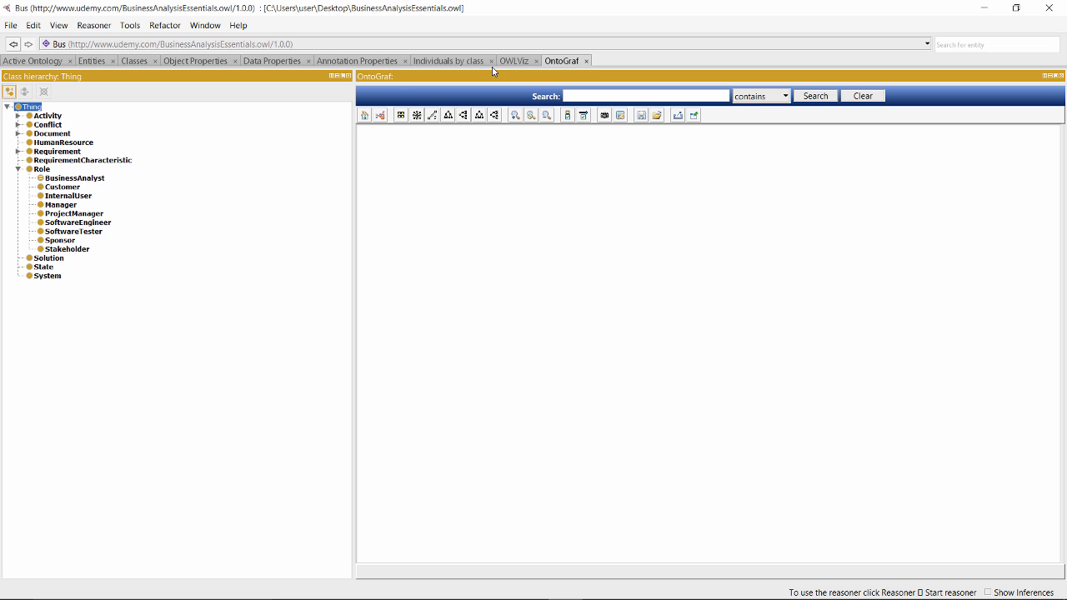
- Add BusinessAnalyst to the OntoGraf canvas, move its node, and show its neighborhood
click(74, 178)
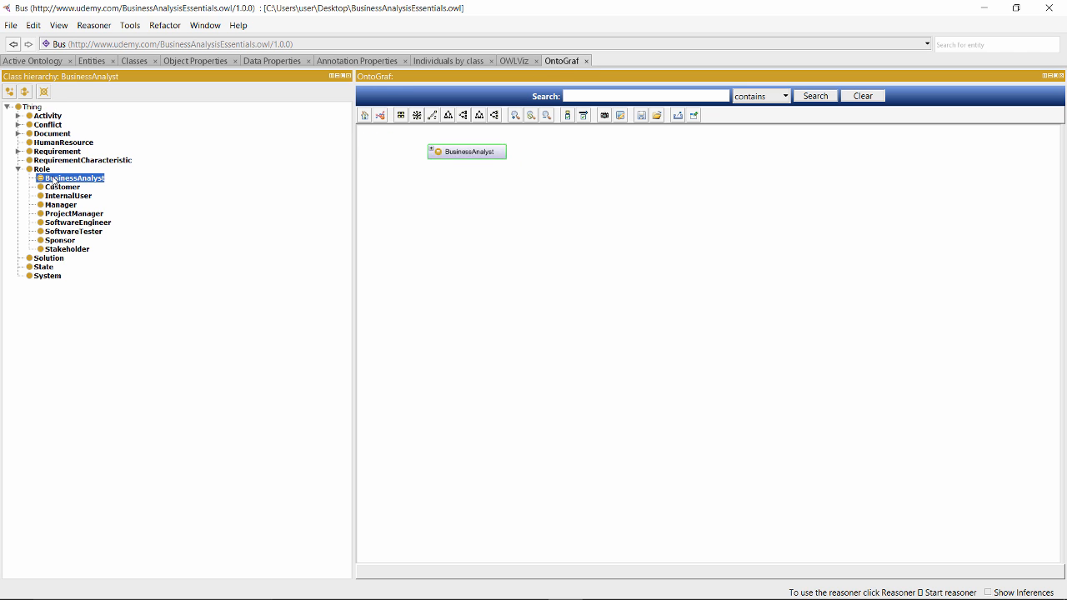
drag(467, 151, 539, 163)
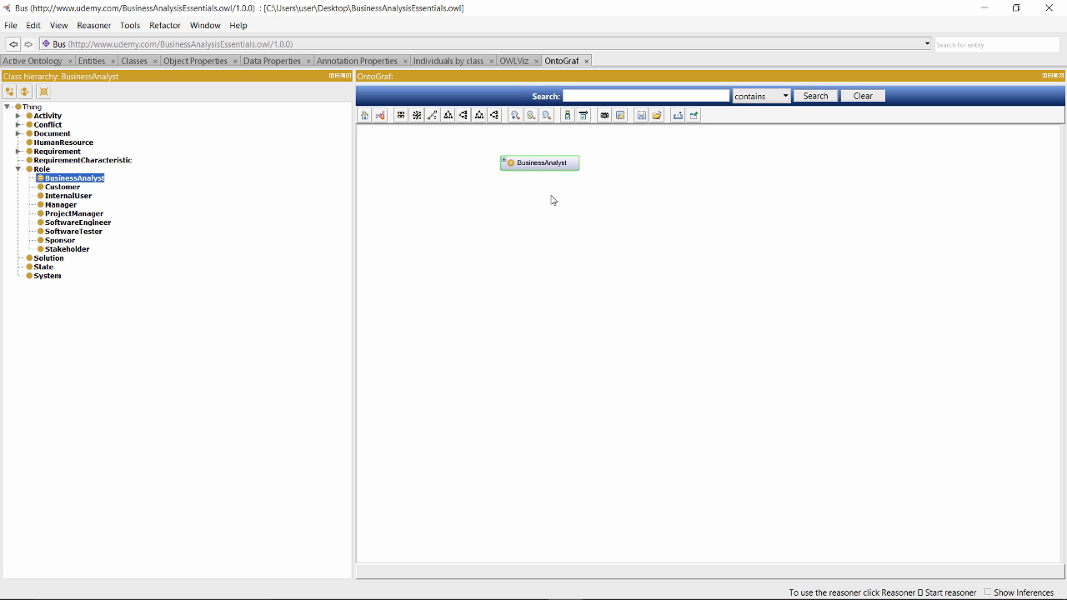
right_click(539, 161)
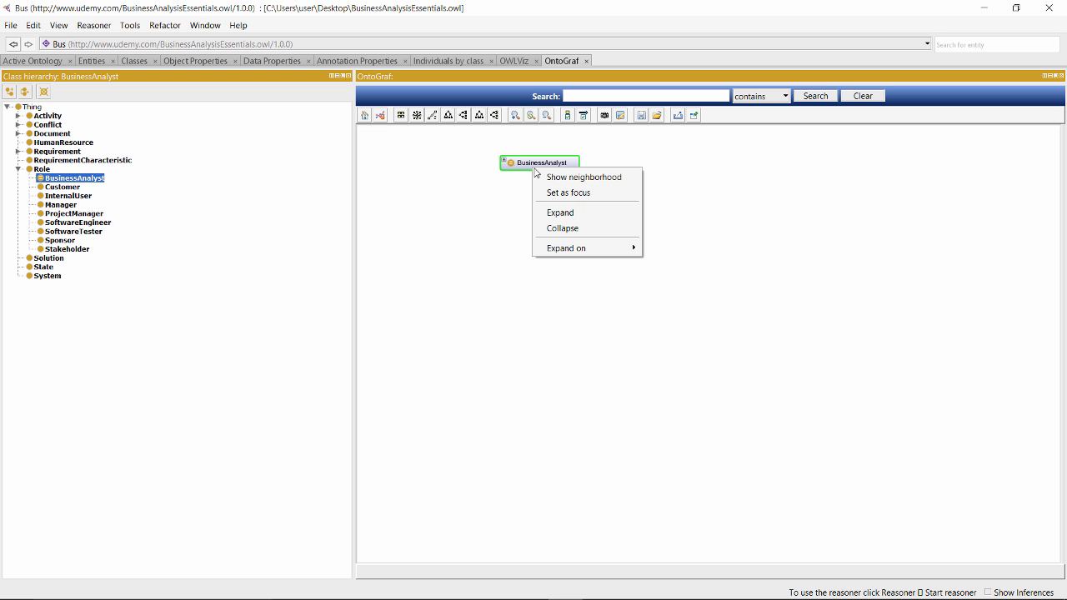
click(584, 177)
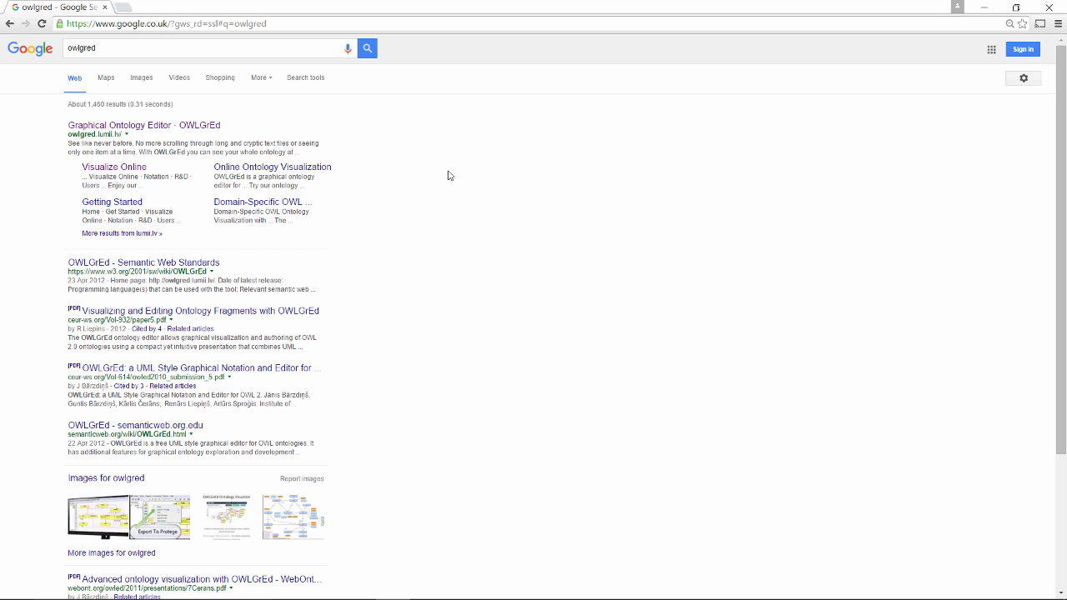
mouse_move(396, 161)
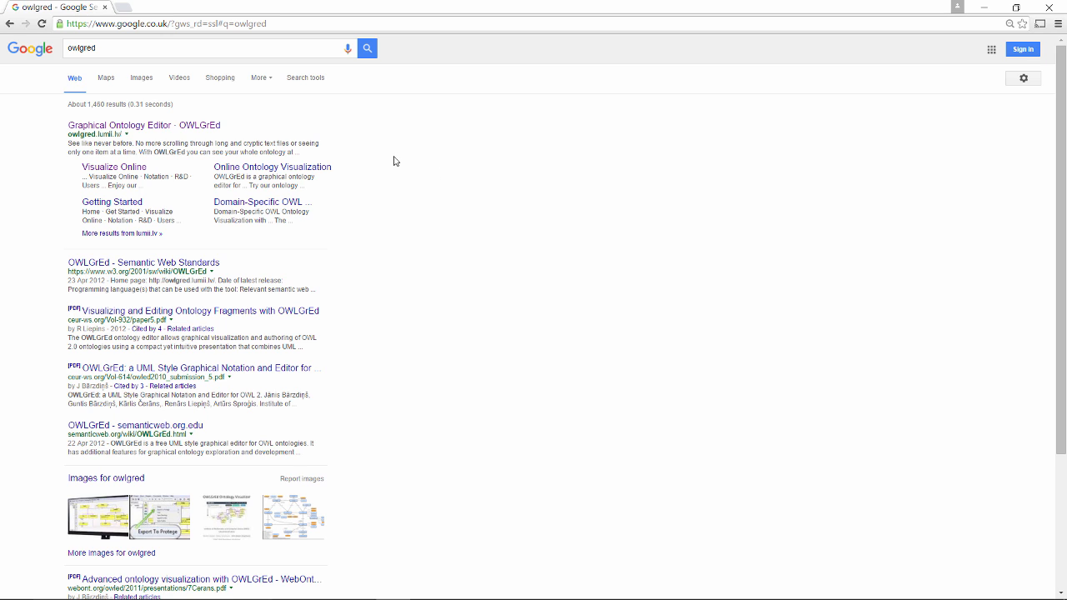
- Open the OWLGrEd homepage from Google and go to Visualize Online
click(119, 125)
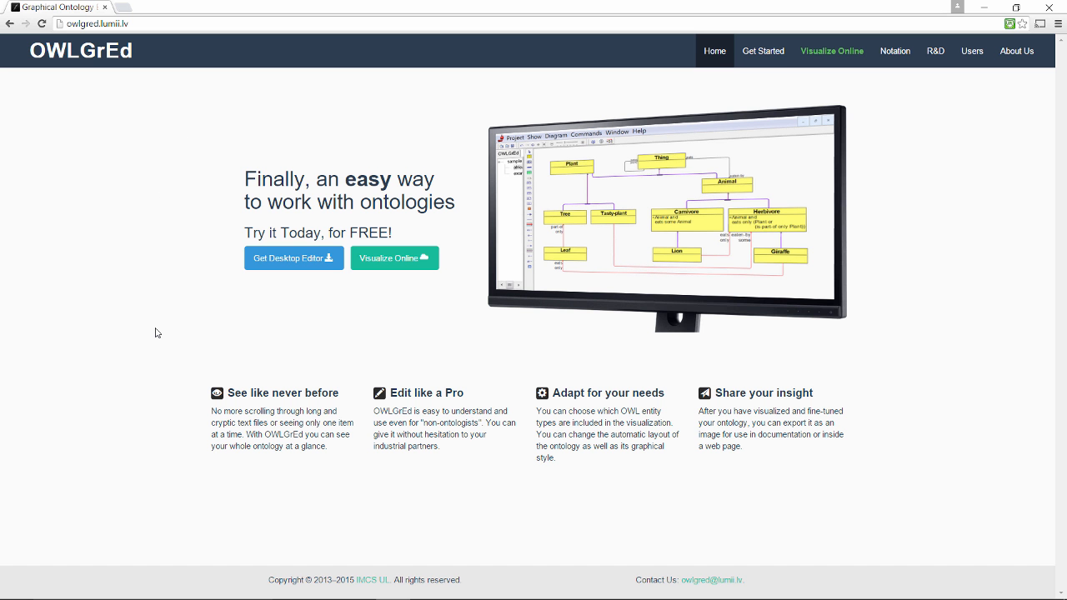
mouse_move(395, 258)
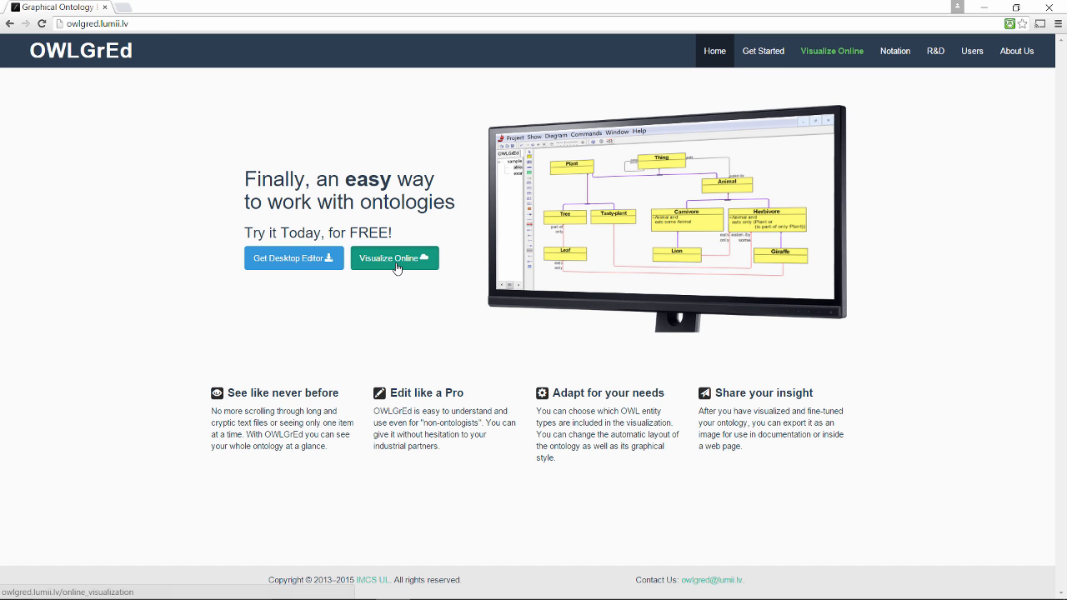
click(394, 258)
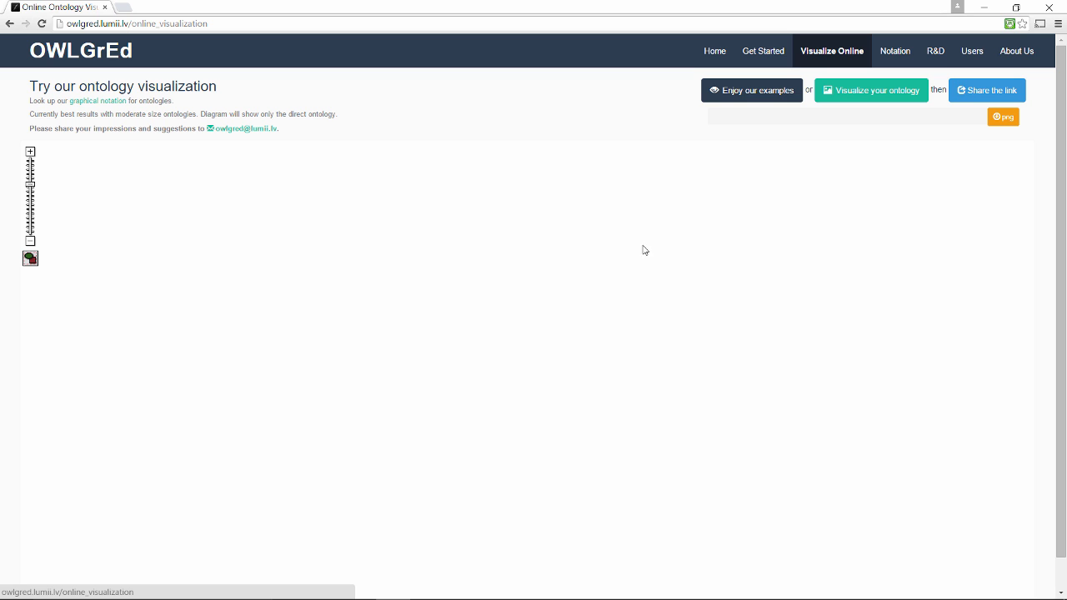
- Load BusinessAnalysisEssentials.owl into OWLGrEd's online visualizer
click(870, 90)
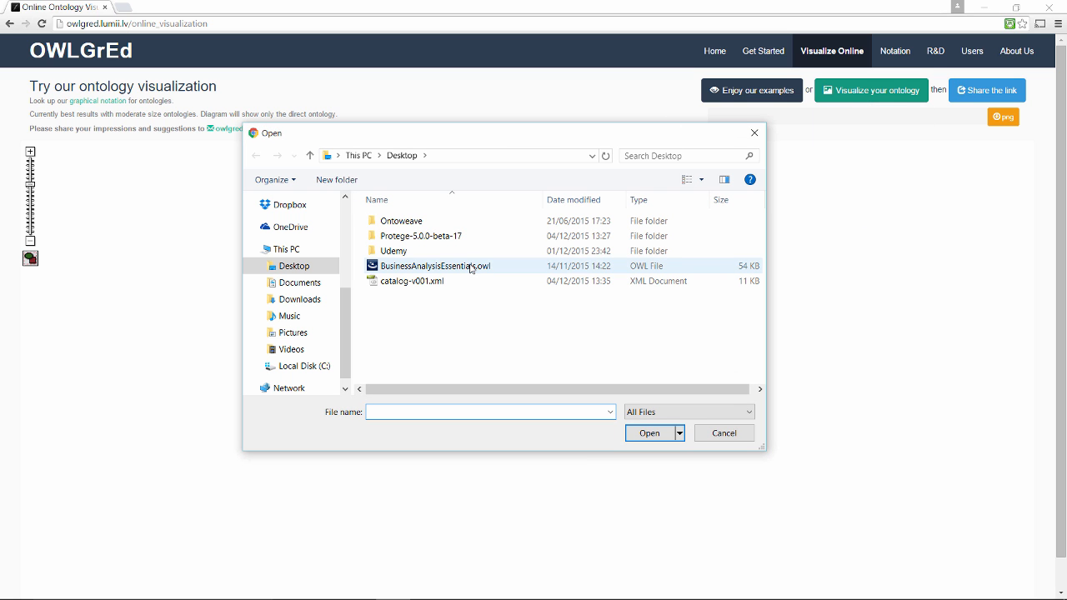
click(649, 433)
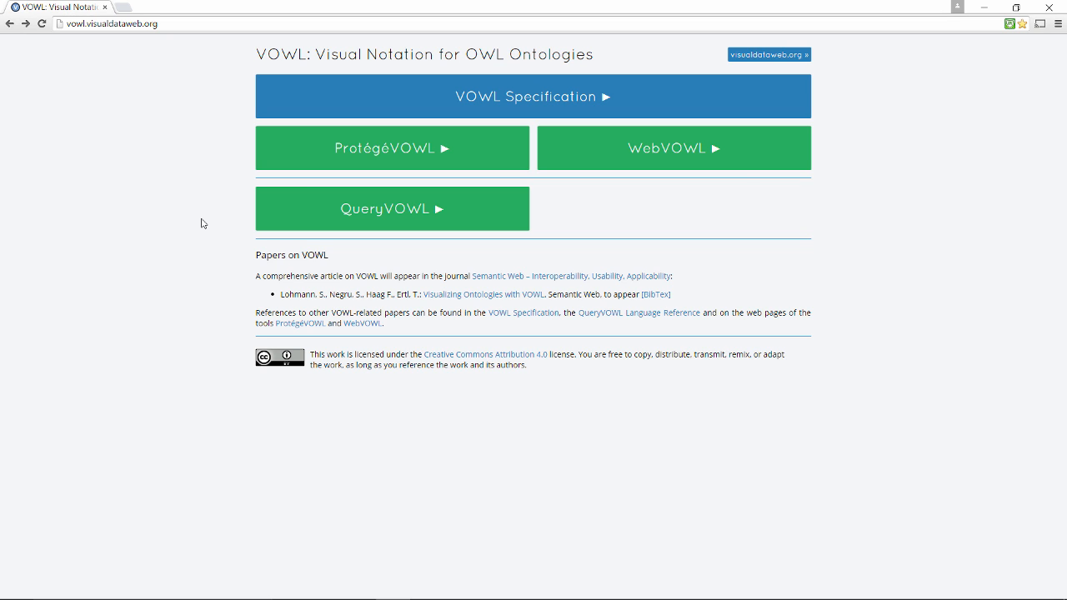
mouse_move(392, 148)
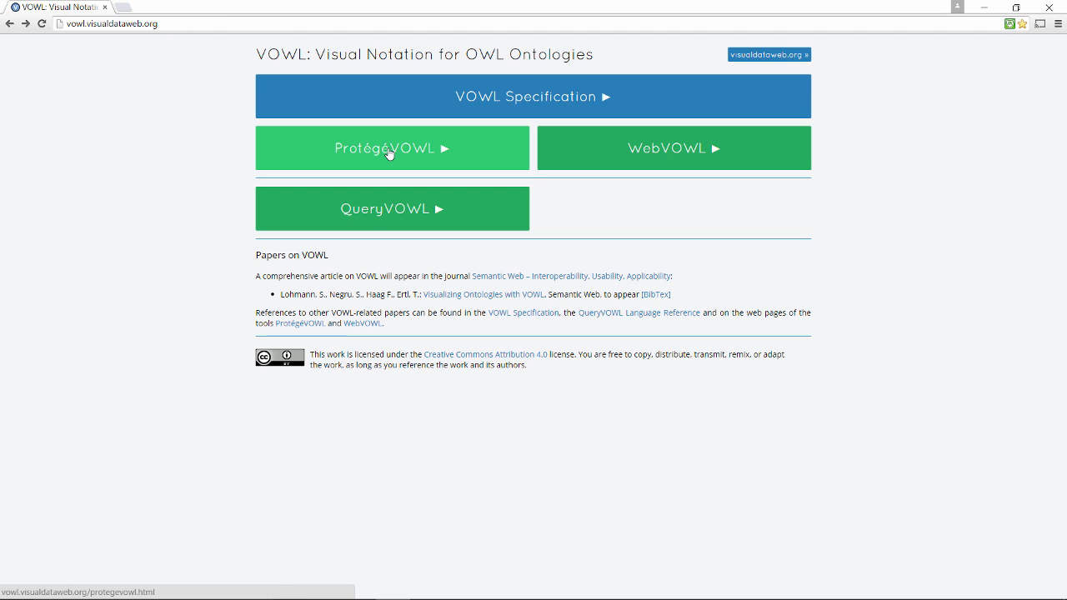
- Open the ProtégéVOWL plugin page and scroll through its installation steps and video demo
click(392, 147)
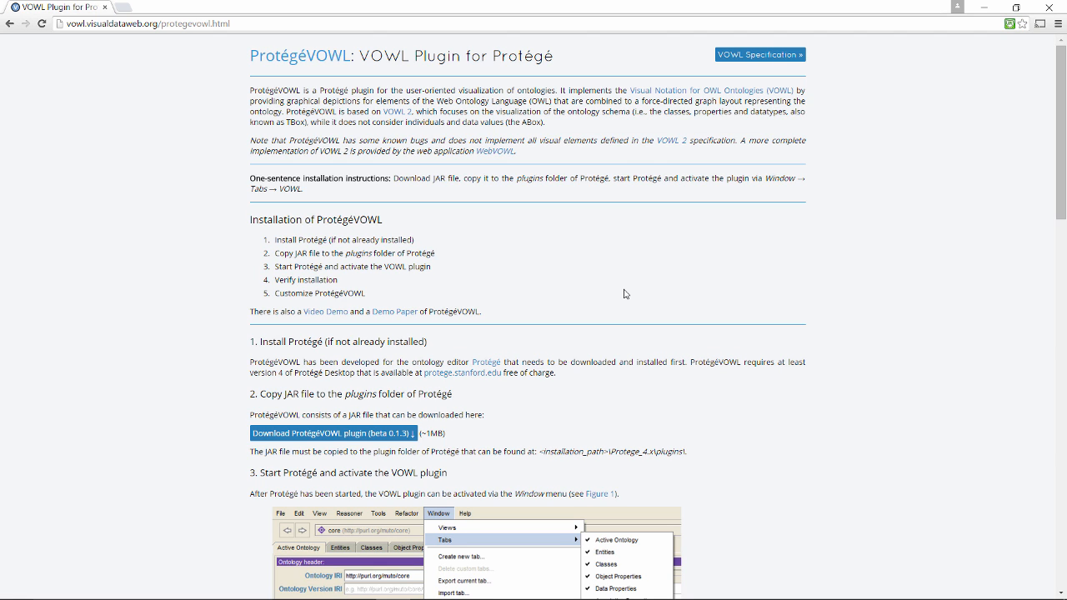
scroll(down, 3)
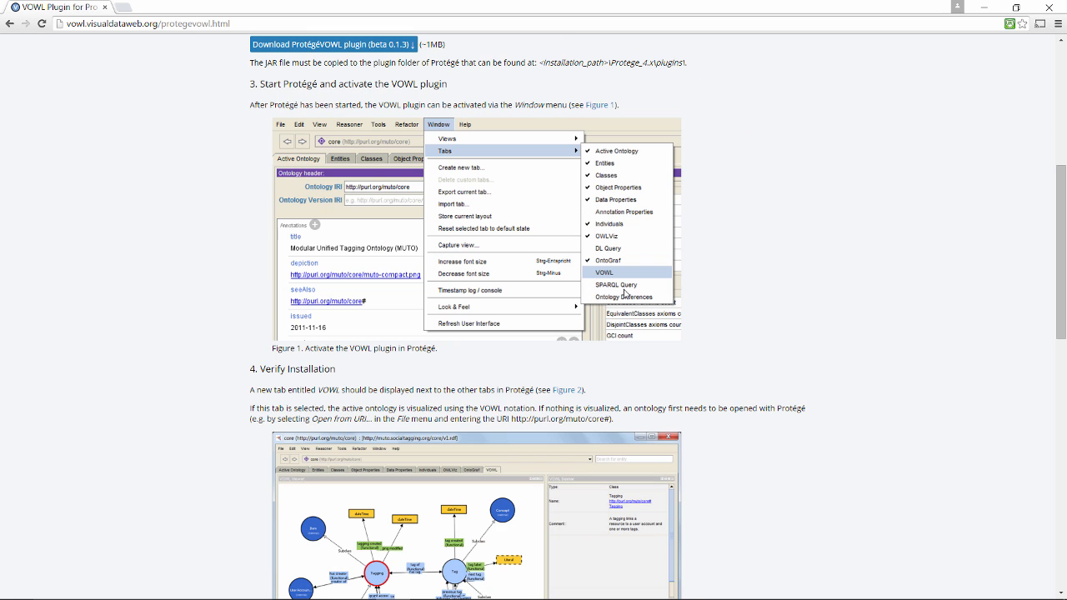
scroll(down, 3)
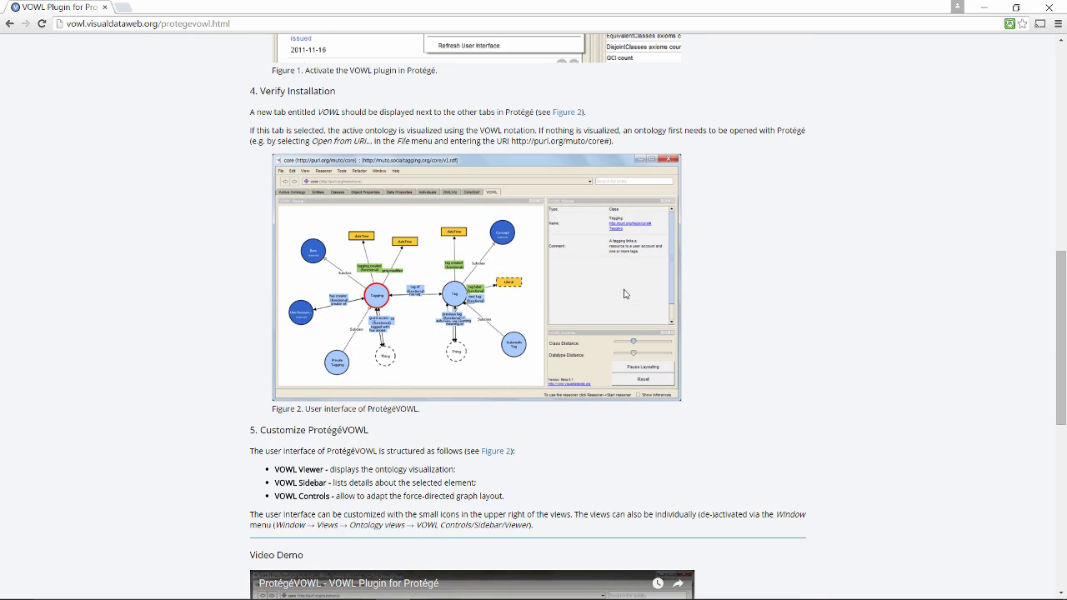
scroll(down, 3)
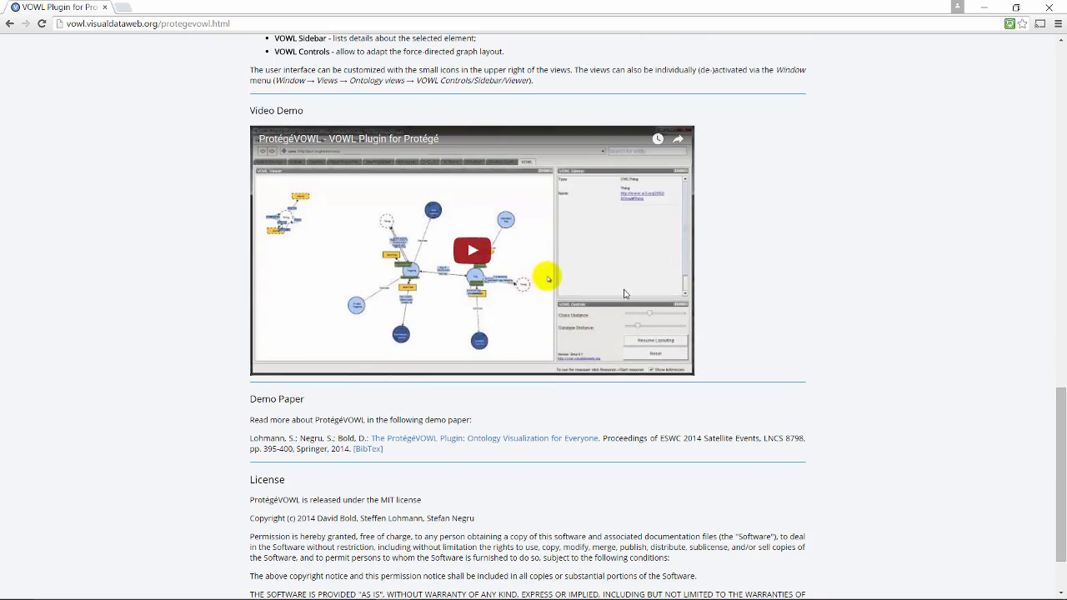